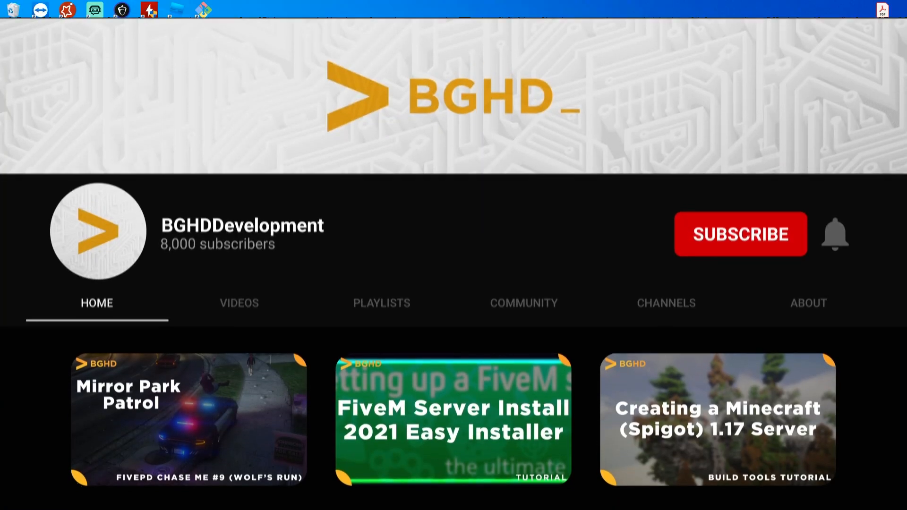
Step: Scroll the EasyAdmin release post past its screenshots to the Setup and Download headings
{"action": "left_click", "coordinate": [740, 234]}
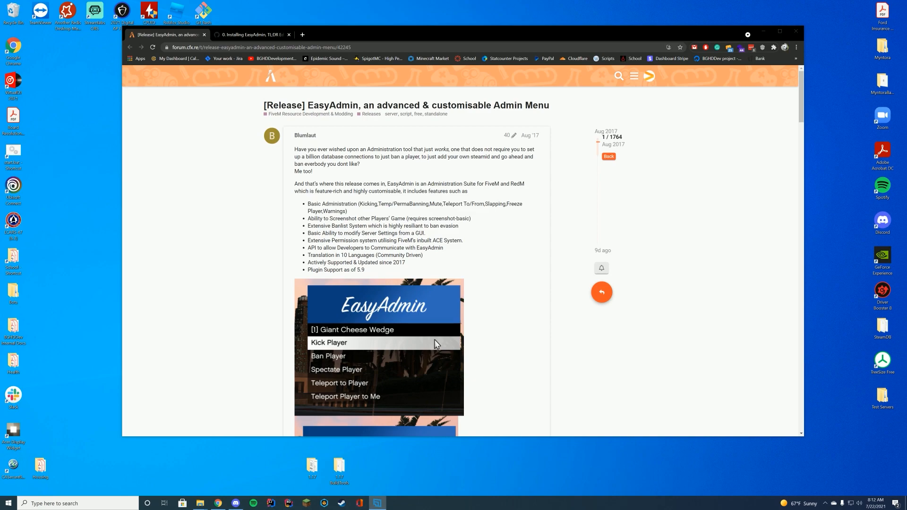
{"action": "mouse_move", "coordinate": [839, 274]}
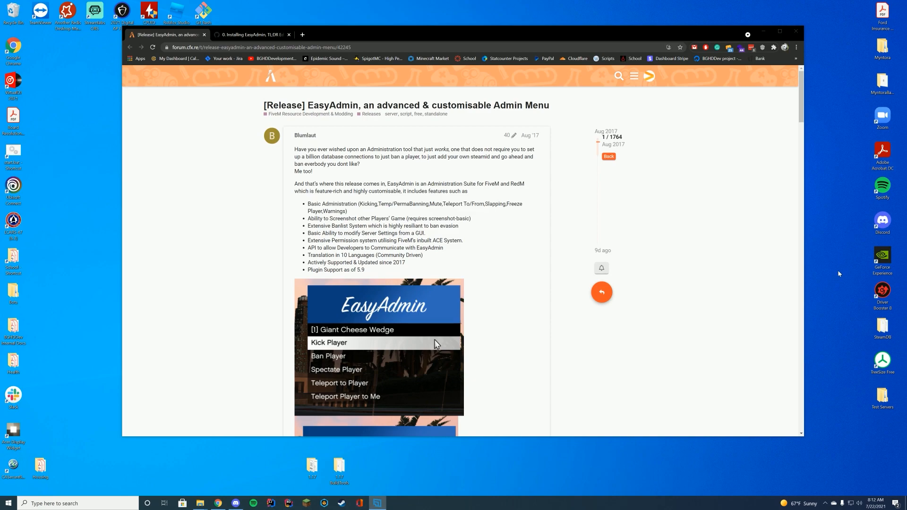
{"action": "mouse_move", "coordinate": [537, 229]}
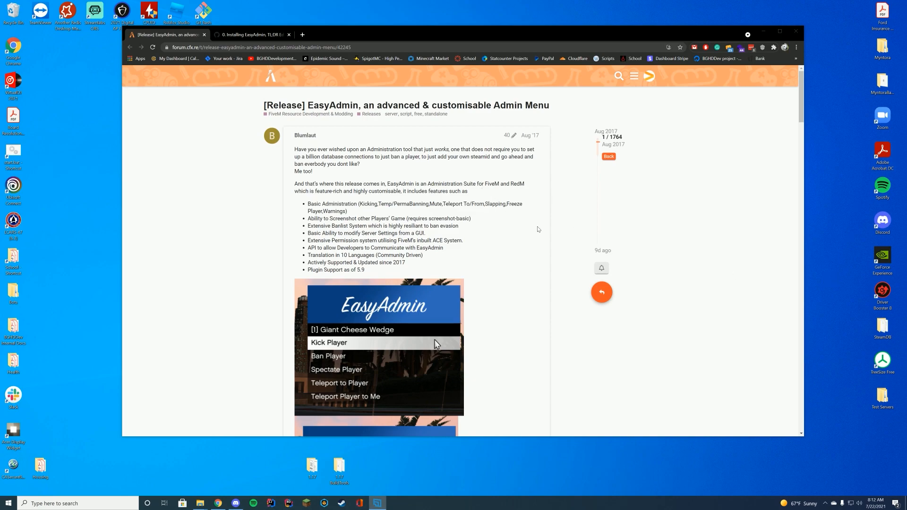
{"action": "scroll", "scroll_direction": "down", "scroll_amount": 3}
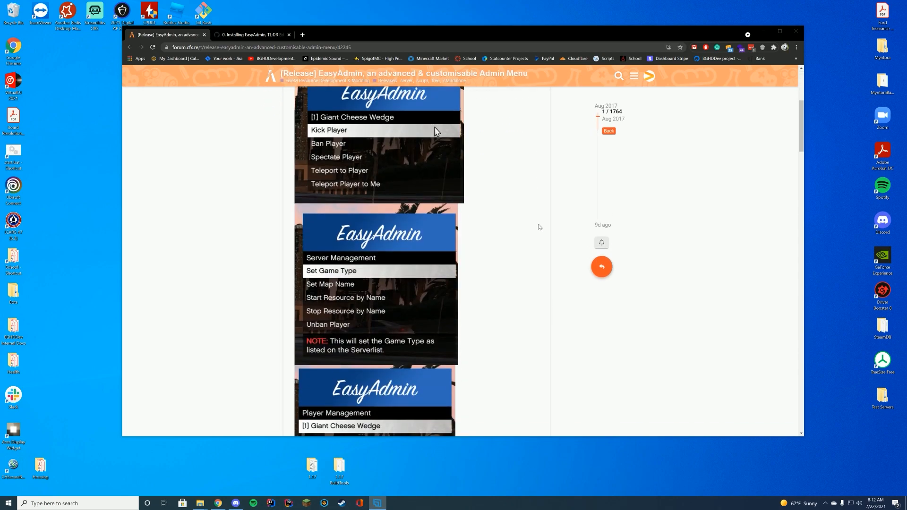
{"action": "mouse_move", "coordinate": [543, 225]}
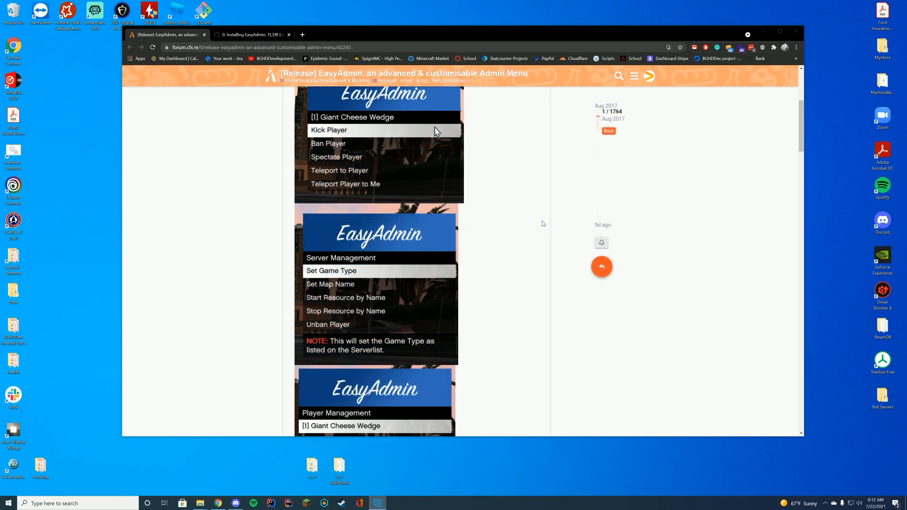
{"action": "scroll", "scroll_direction": "down", "scroll_amount": 3}
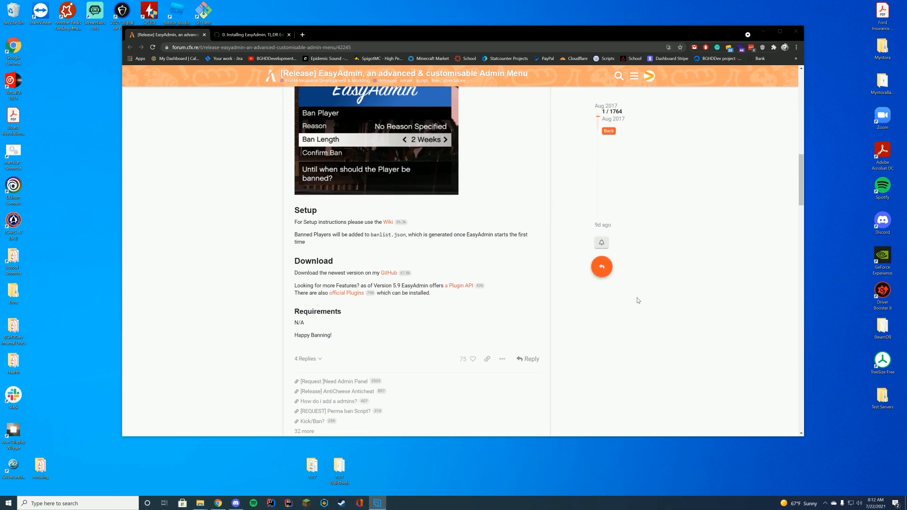
{"action": "left_click", "coordinate": [251, 35]}
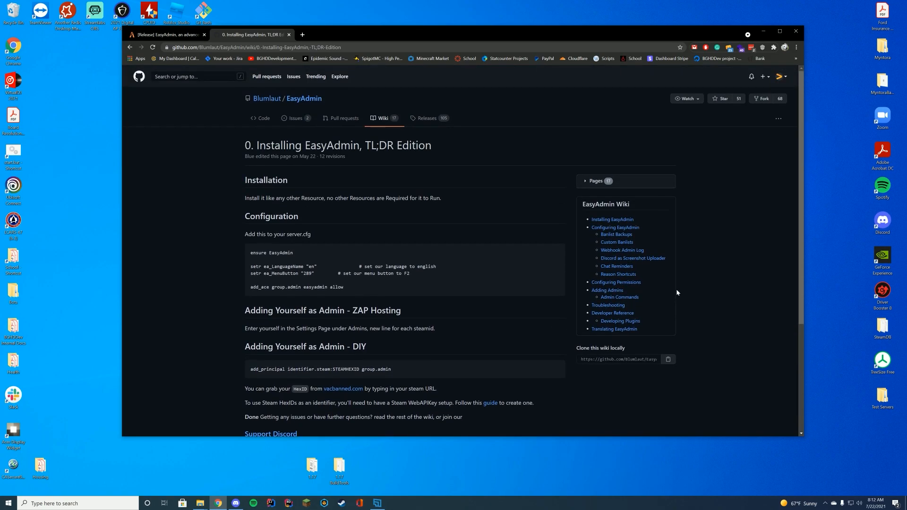
{"action": "scroll", "scroll_direction": "down", "scroll_amount": 3}
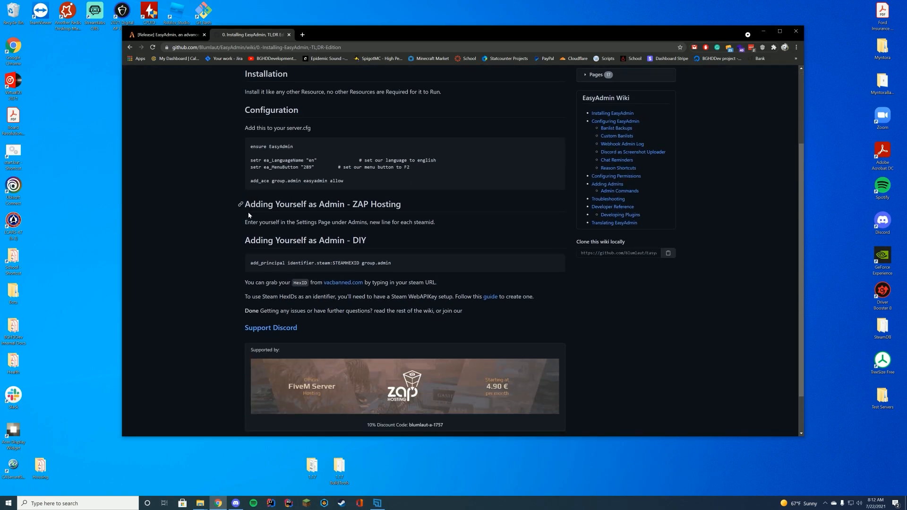
{"action": "left_click_drag", "start_coordinate": [295, 222], "coordinate": [403, 222]}
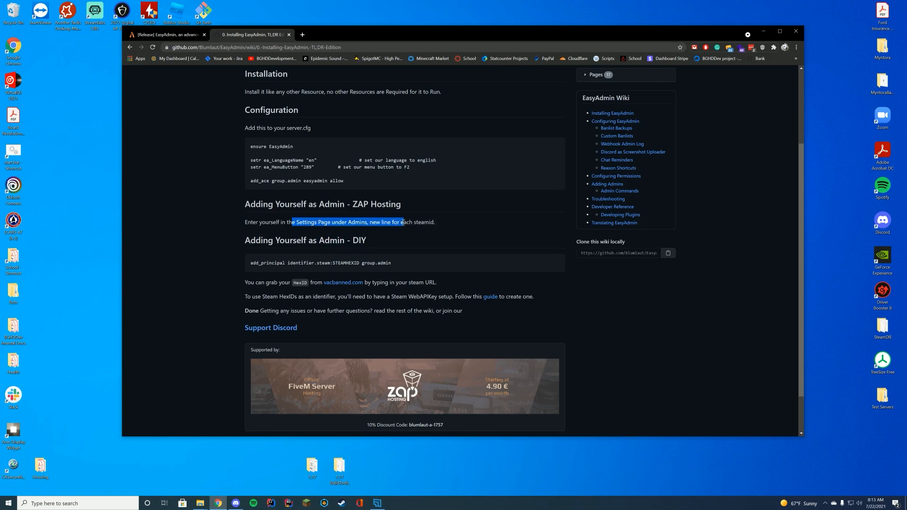
{"action": "left_click", "coordinate": [454, 224]}
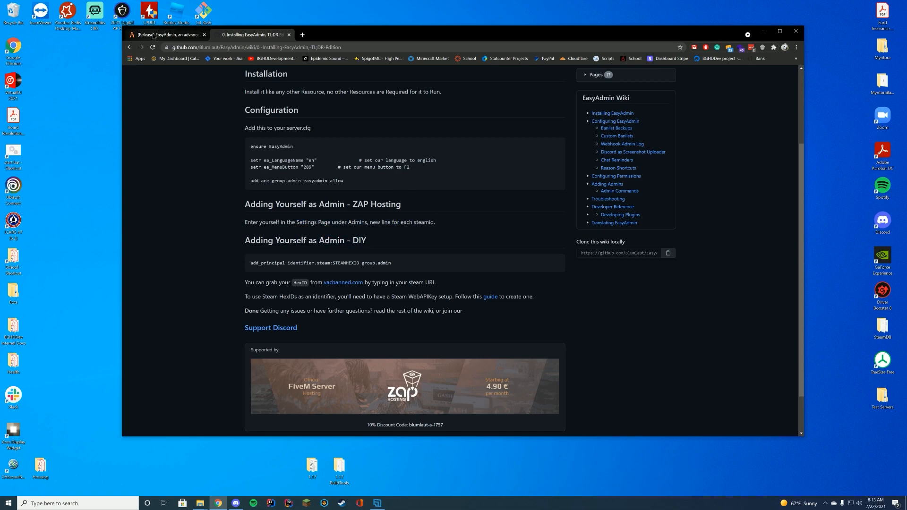
{"action": "left_click", "coordinate": [168, 34]}
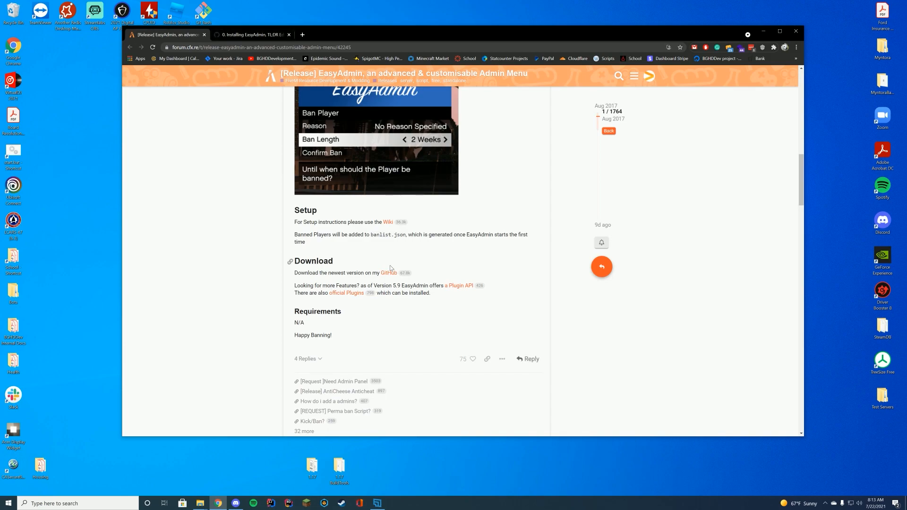
{"action": "mouse_move", "coordinate": [385, 261]}
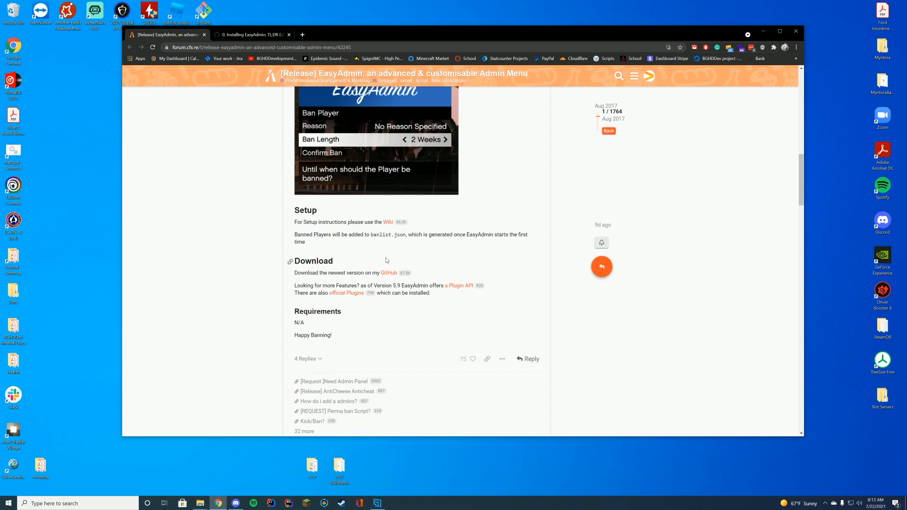
Step: From the GitHub Releases page, download the EasyAdmin 6.02 Source code (zip) asset
{"action": "left_click", "coordinate": [251, 35]}
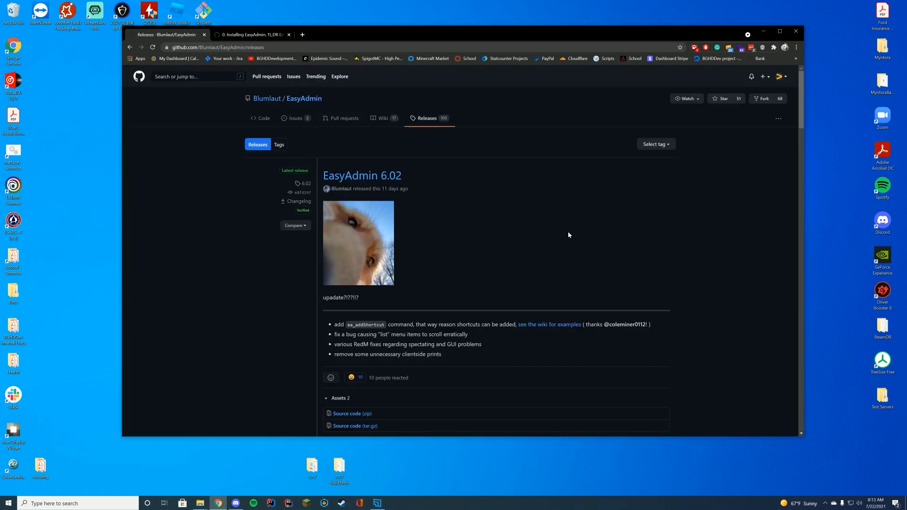
{"action": "scroll", "scroll_direction": "down", "scroll_amount": 3}
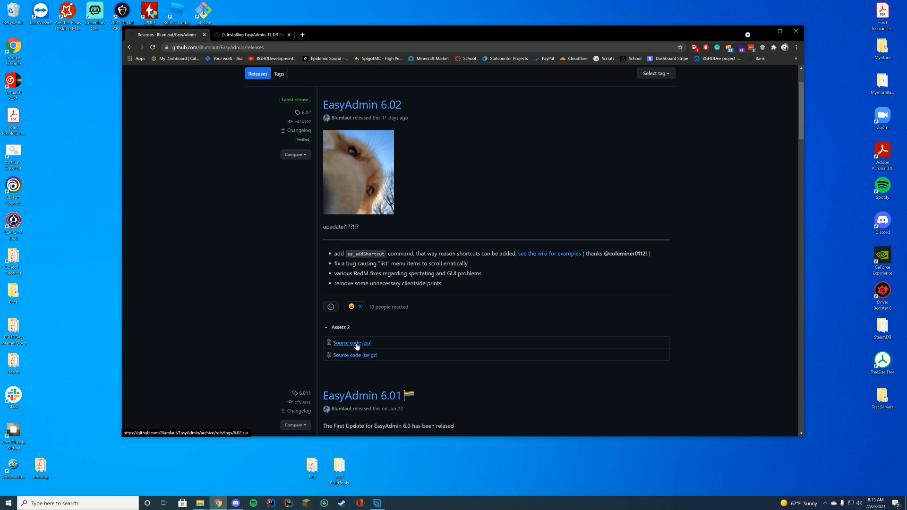
{"action": "left_click", "coordinate": [351, 342]}
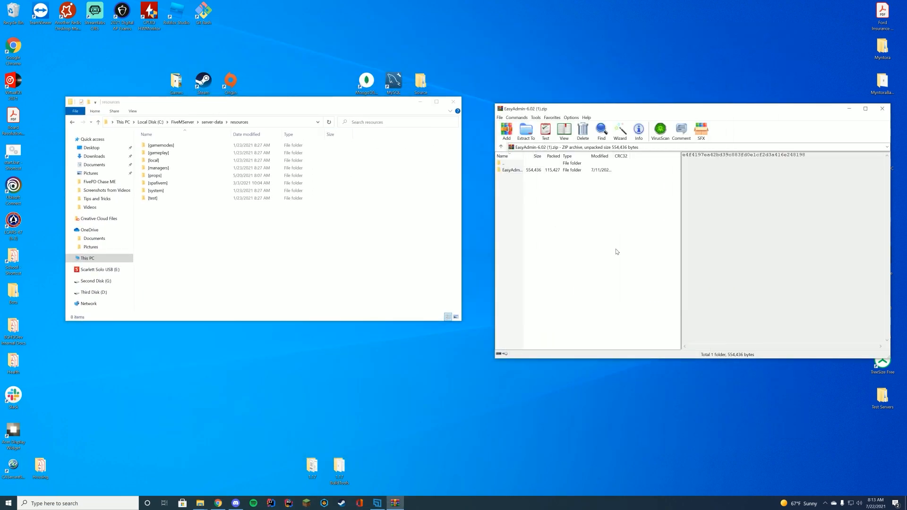
Step: Open the downloaded zip and move the EasyAdmin-6.02 folder into server-data\resources
{"action": "double_click", "coordinate": [511, 169]}
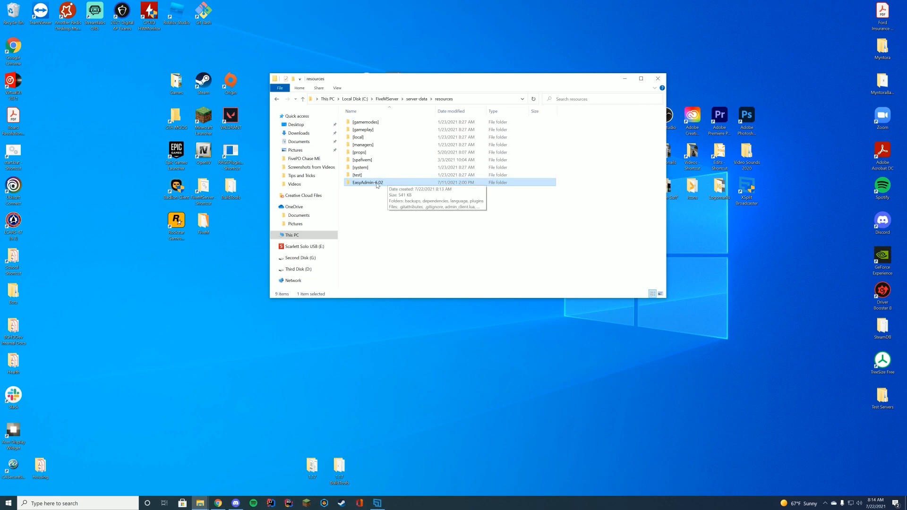
Step: Rename the folder to EasyAdmin and look through its backups and language folders, viewing en.json
{"action": "key", "text": "f2"}
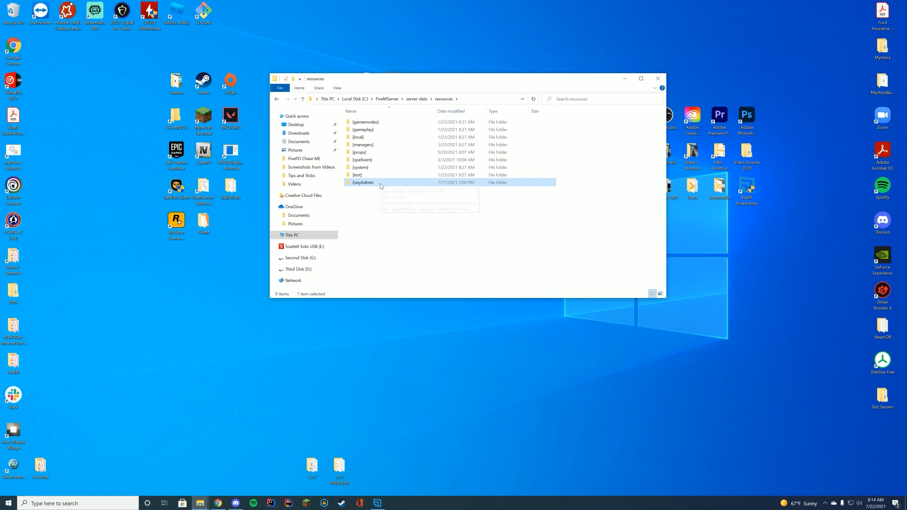
{"action": "double_click", "coordinate": [363, 182]}
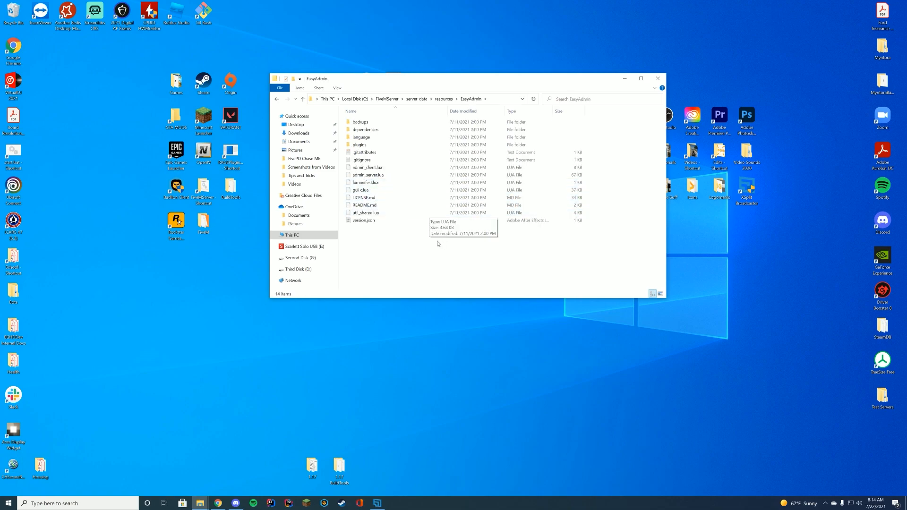
{"action": "double_click", "coordinate": [360, 122]}
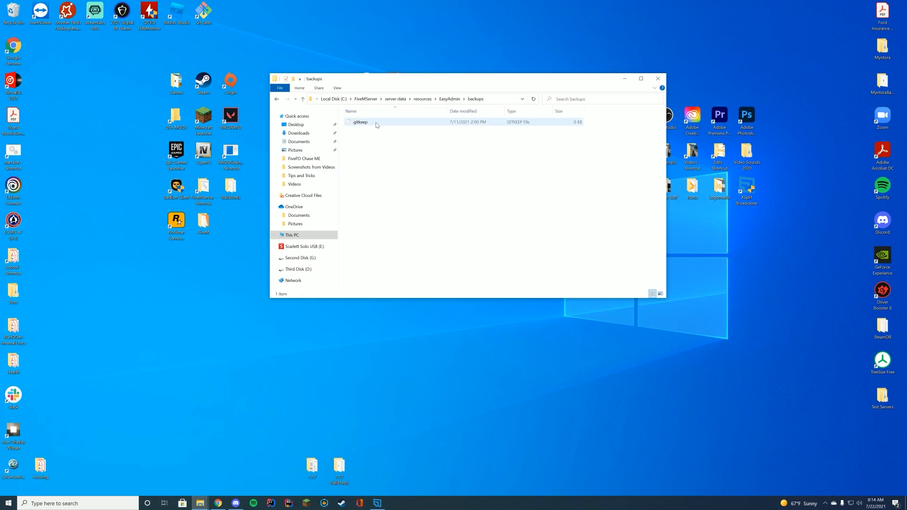
{"action": "left_click", "coordinate": [285, 99]}
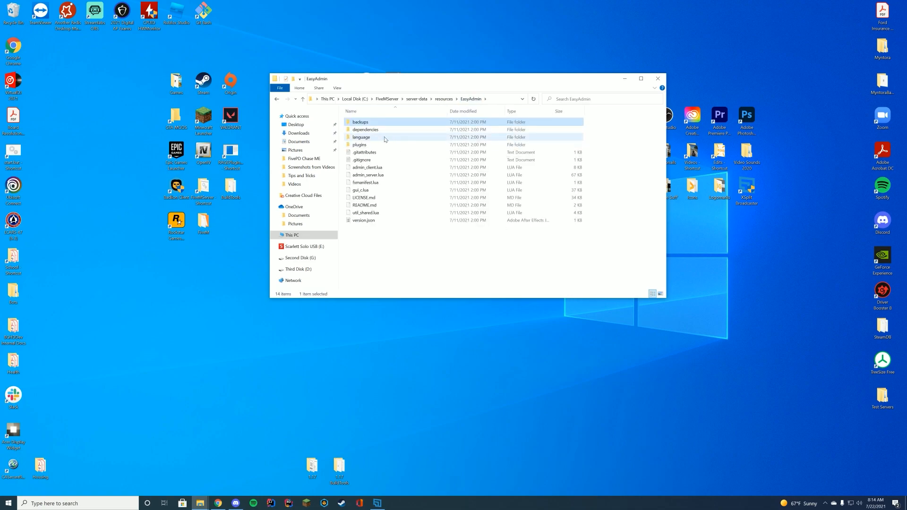
{"action": "double_click", "coordinate": [361, 137]}
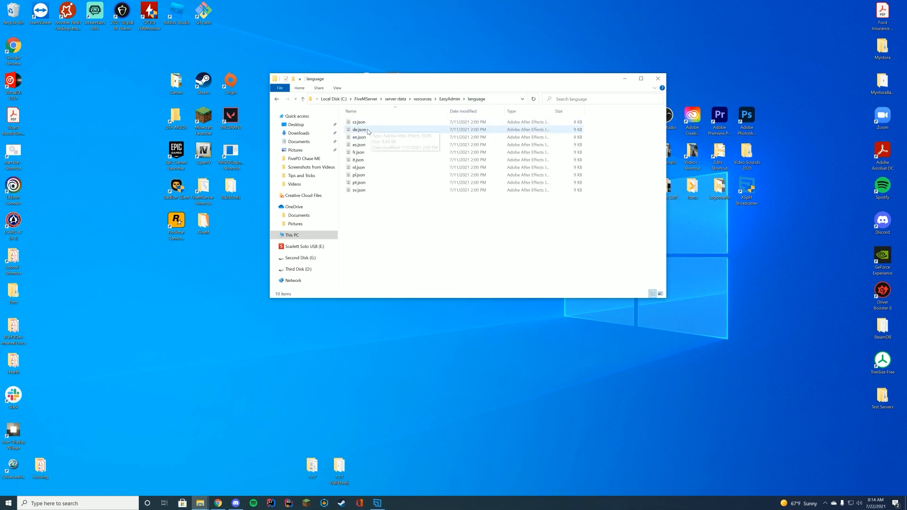
{"action": "double_click", "coordinate": [360, 137]}
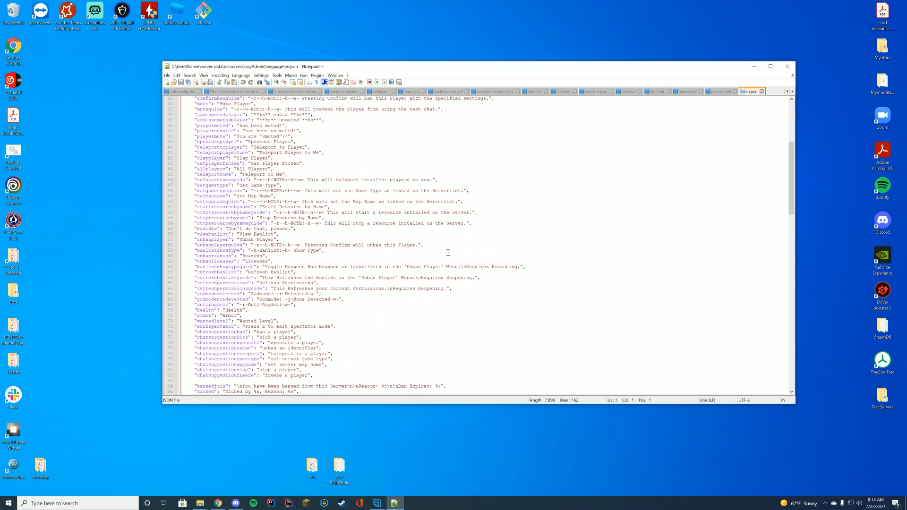
{"action": "scroll", "scroll_direction": "down", "scroll_amount": 3}
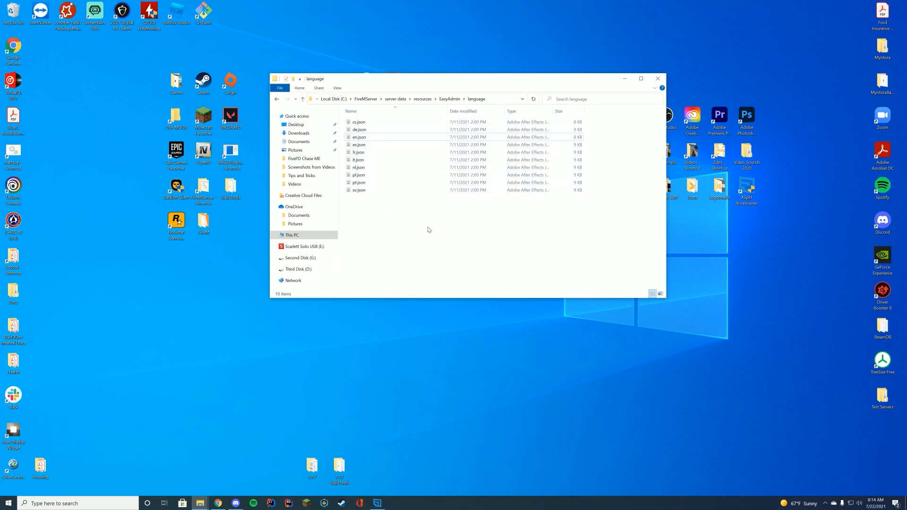
Step: Return to the EasyAdmin folder, review its files and go back up to the resources folder
{"action": "left_click", "coordinate": [303, 100]}
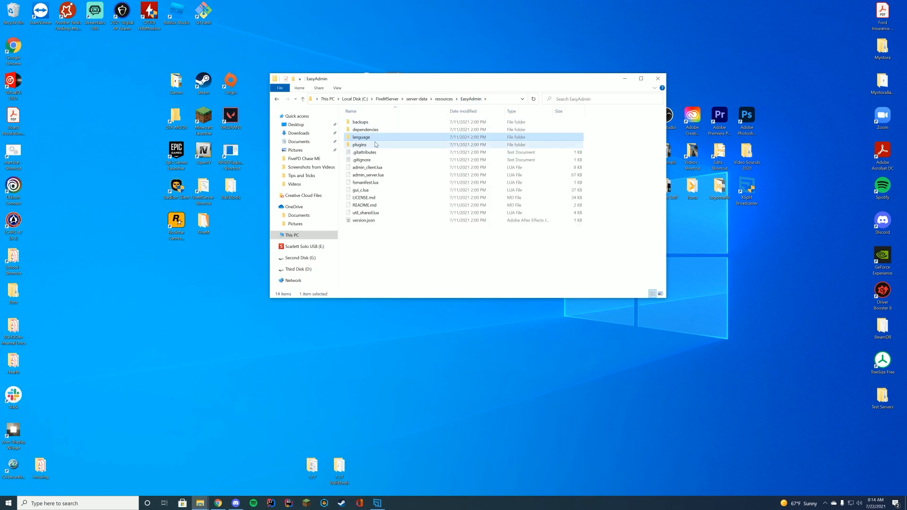
{"action": "double_click", "coordinate": [359, 145]}
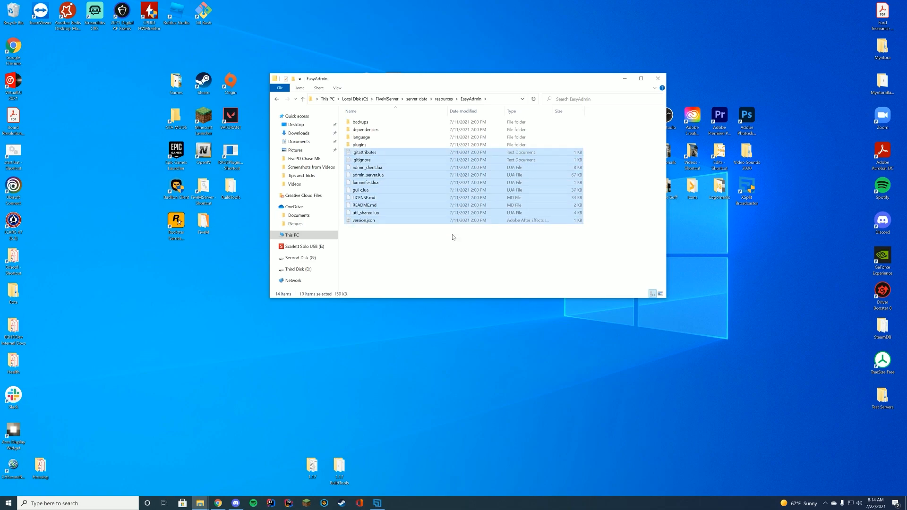
{"action": "left_click", "coordinate": [453, 237]}
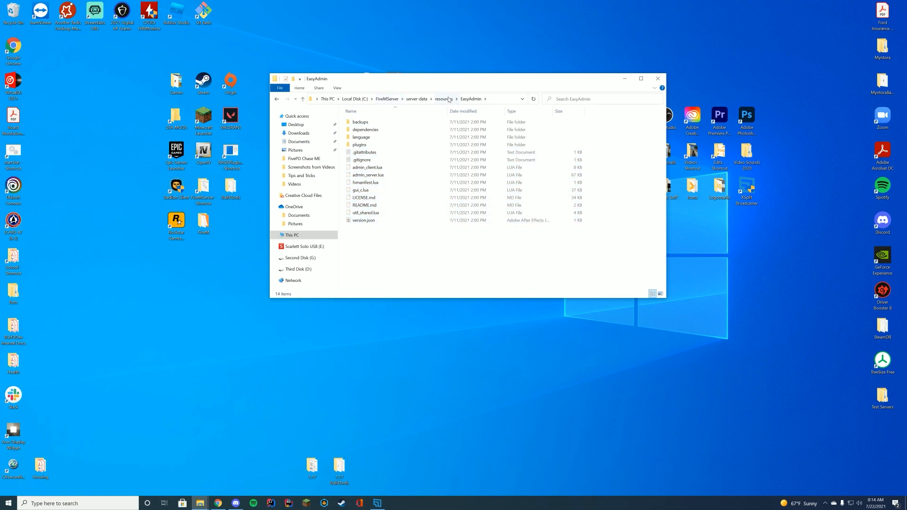
{"action": "left_click", "coordinate": [443, 99]}
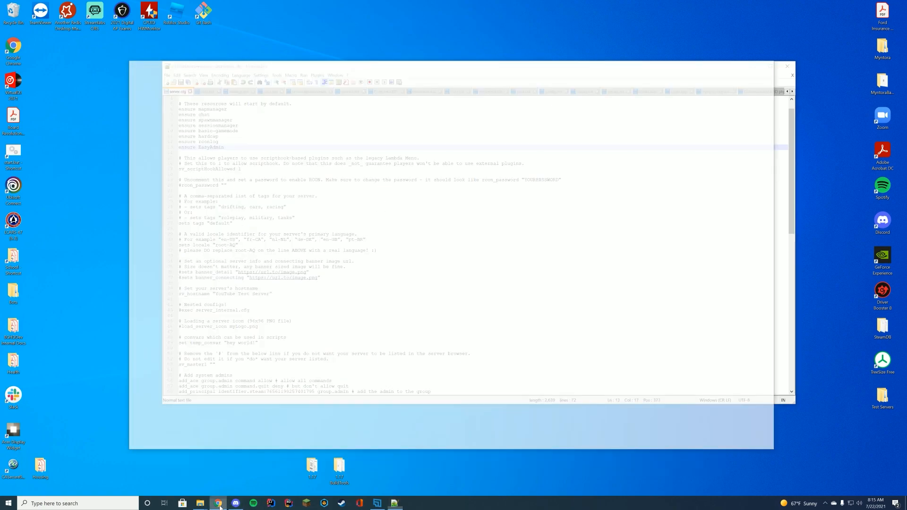
Step: Add the setr ea_LanguageName en and ea_MenuButton 289 lines under ensure EasyAdmin in server.cfg
{"action": "left_click", "coordinate": [219, 503]}
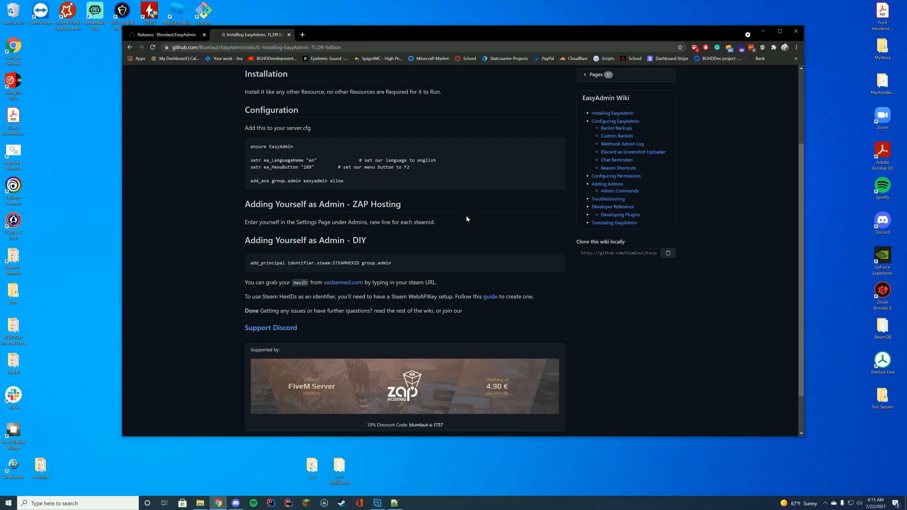
{"action": "mouse_move", "coordinate": [462, 208]}
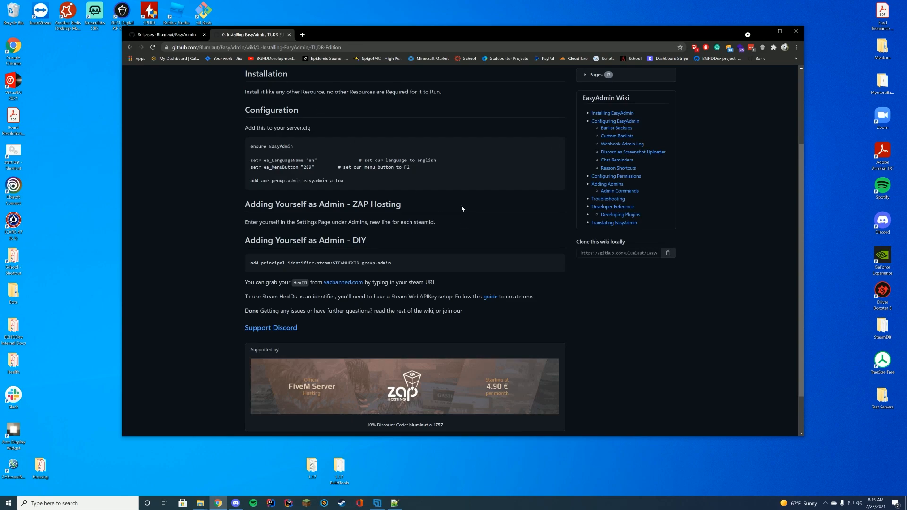
{"action": "mouse_move", "coordinate": [414, 169]}
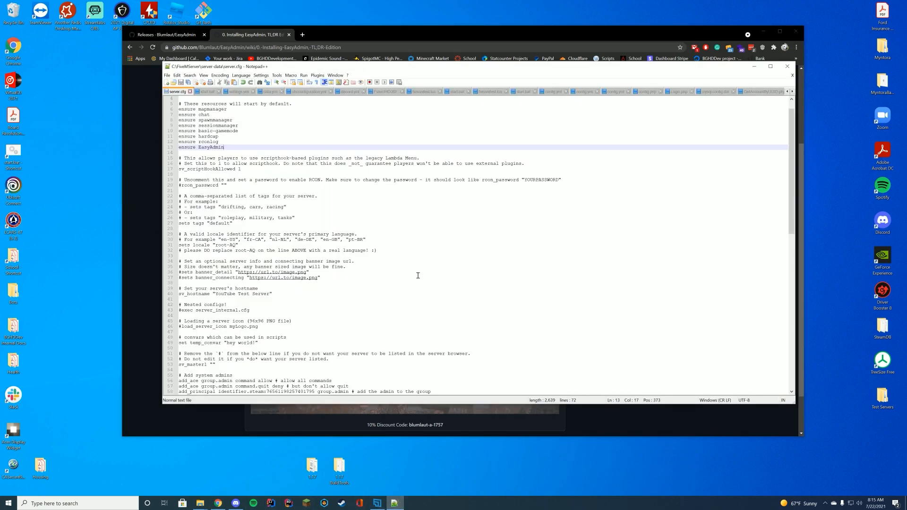
{"action": "key", "text": "Enter"}
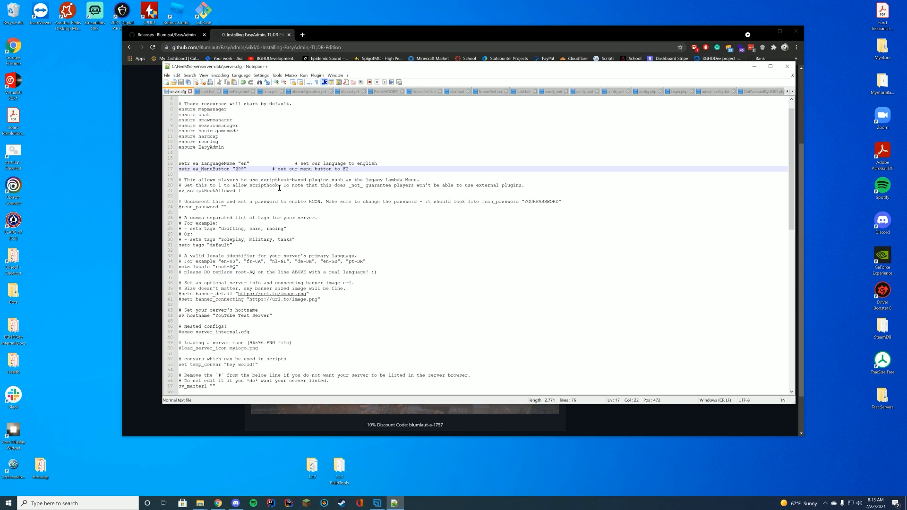
{"action": "mouse_move", "coordinate": [292, 143]}
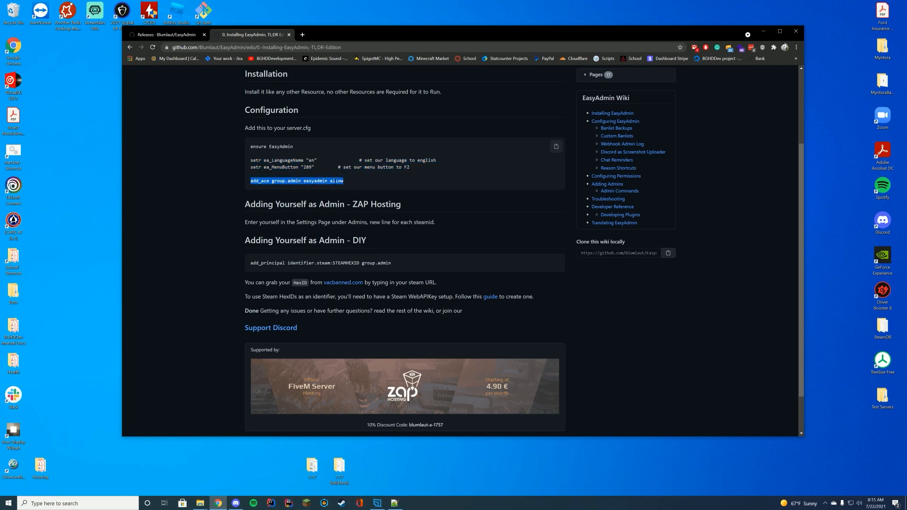
Step: Add 'add_ace group.admin easyadmin allow' under the system admins lines and verify the group name
{"action": "left_click", "coordinate": [394, 502]}
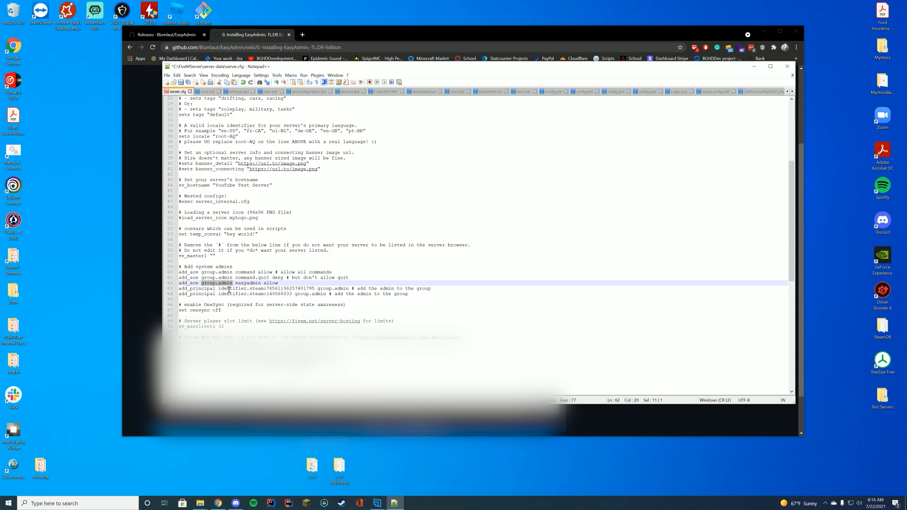
{"action": "double_click", "coordinate": [248, 282]}
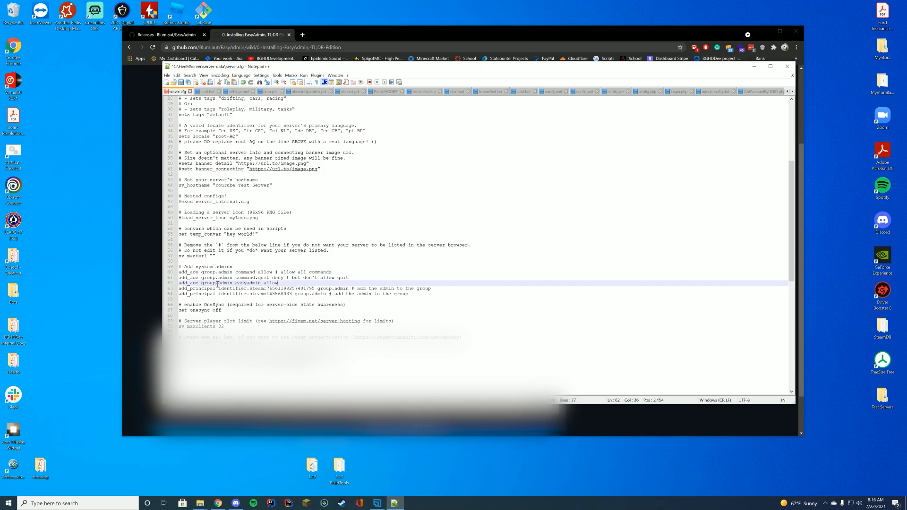
{"action": "double_click", "coordinate": [217, 283]}
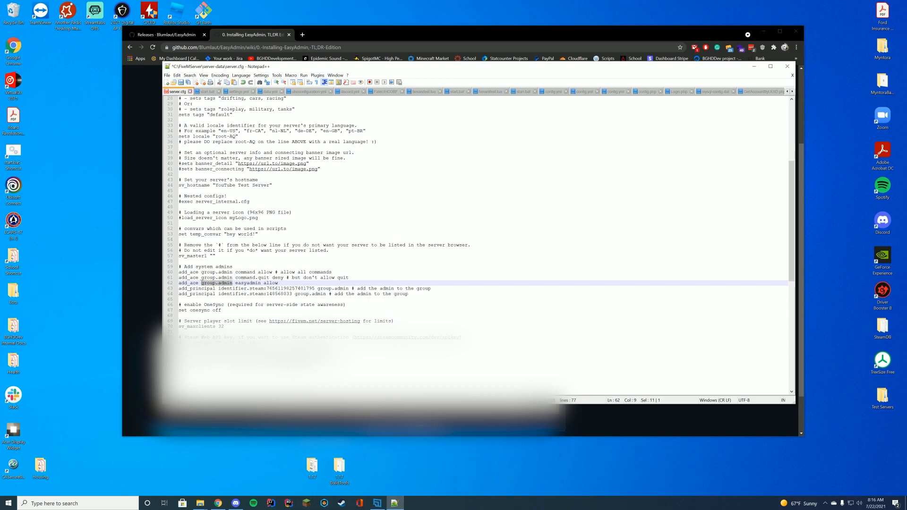
{"action": "double_click", "coordinate": [248, 282]}
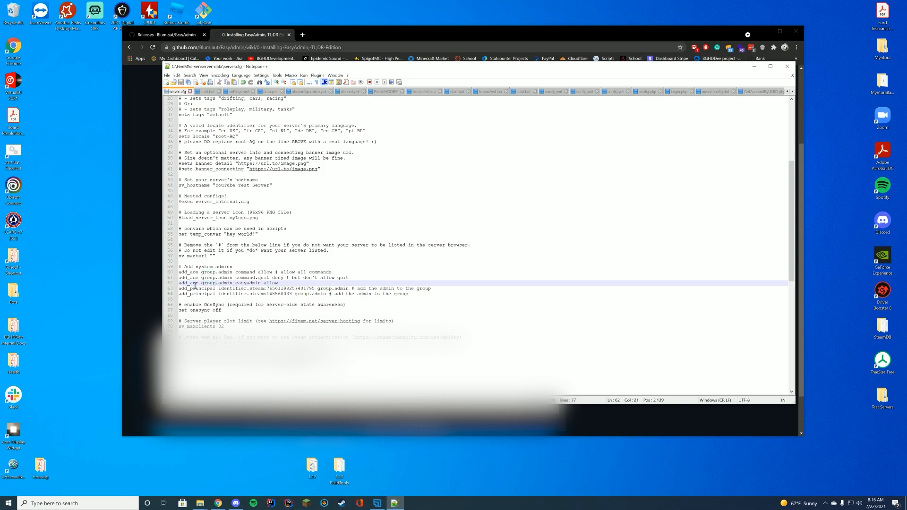
{"action": "left_click", "coordinate": [538, 284]}
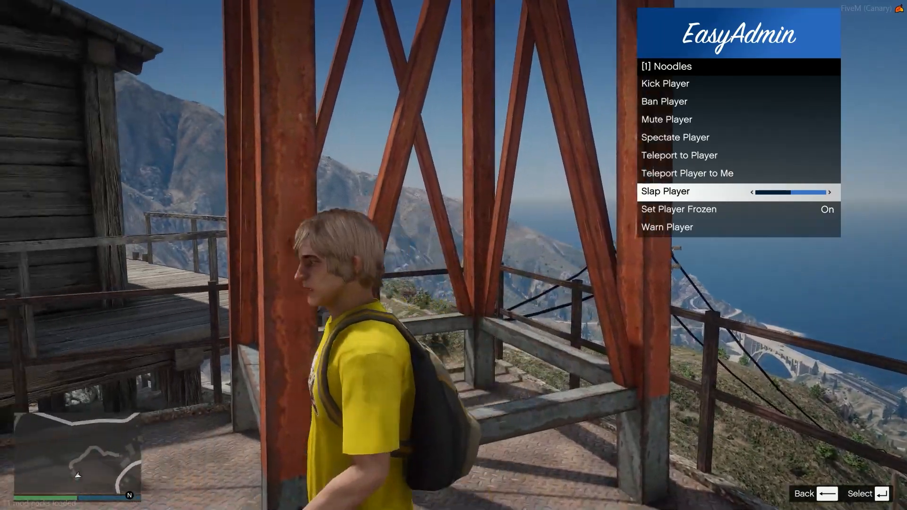
Step: Browse EasyAdmin's Server Management options (map name, start resource) and Settings down to refresh permissions
{"action": "key", "text": "down"}
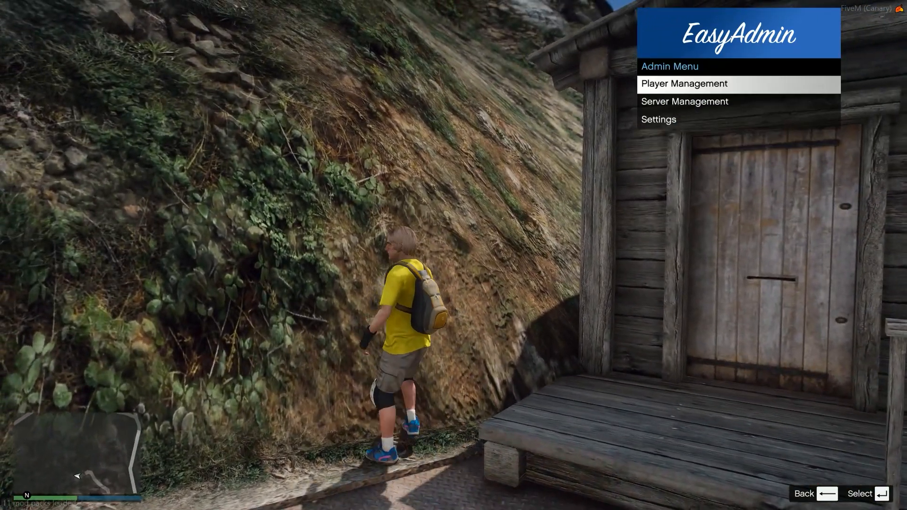
{"action": "left_click", "coordinate": [684, 101]}
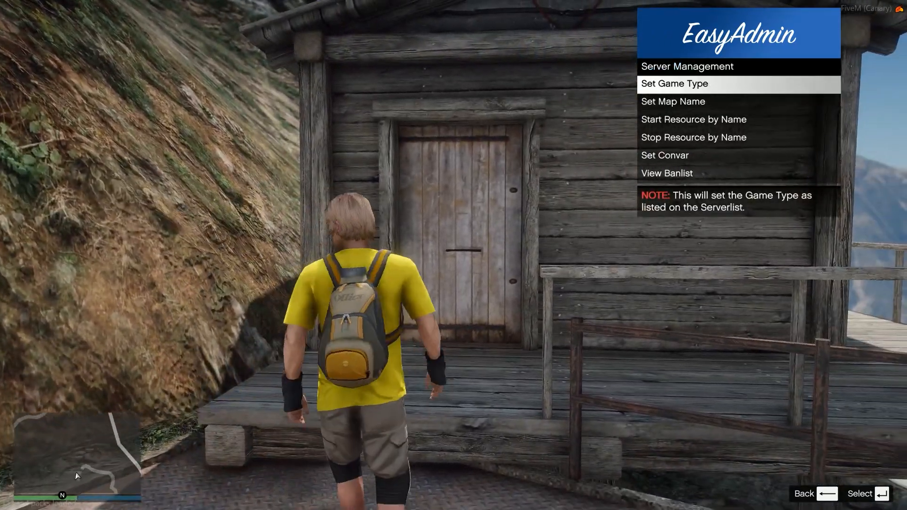
{"action": "key", "text": "down"}
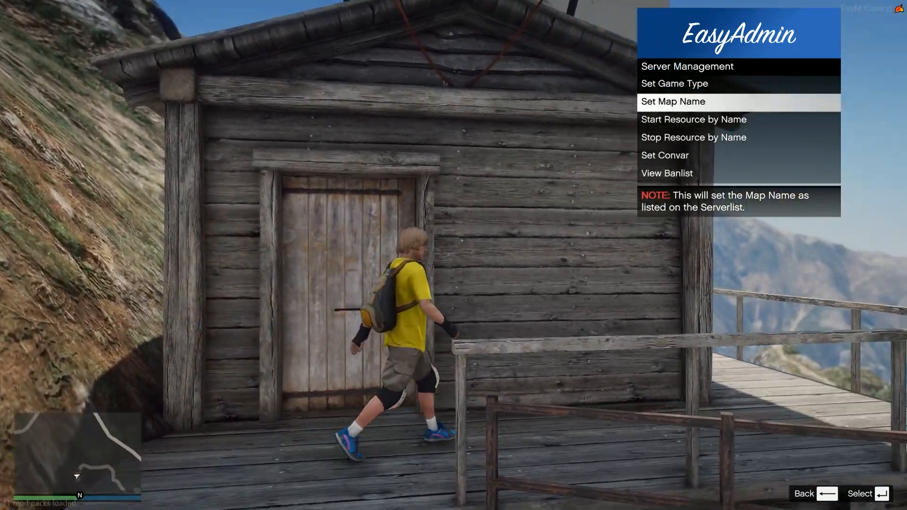
{"action": "key", "text": "down"}
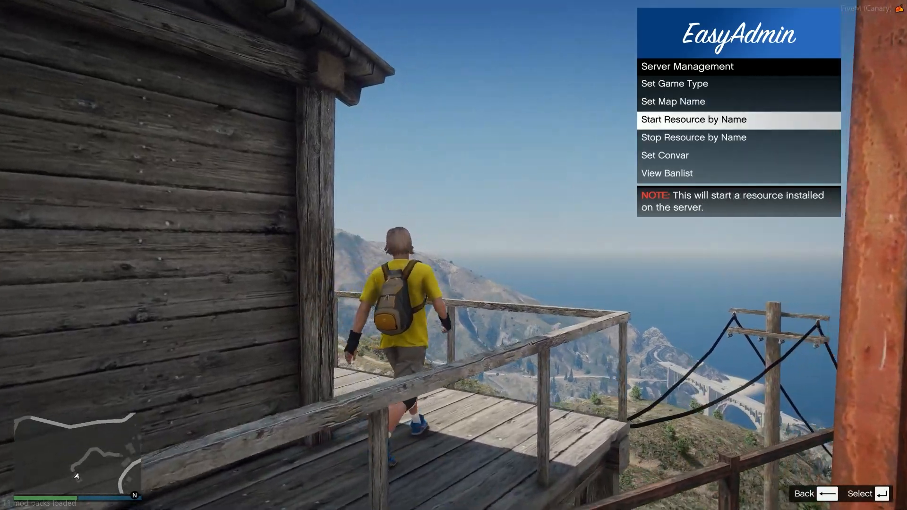
{"action": "key", "text": "Down"}
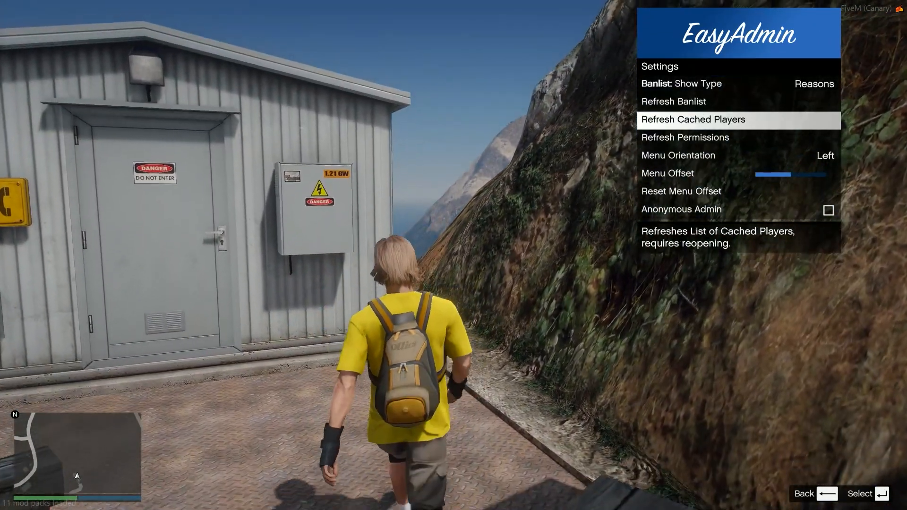
{"action": "key", "text": "down"}
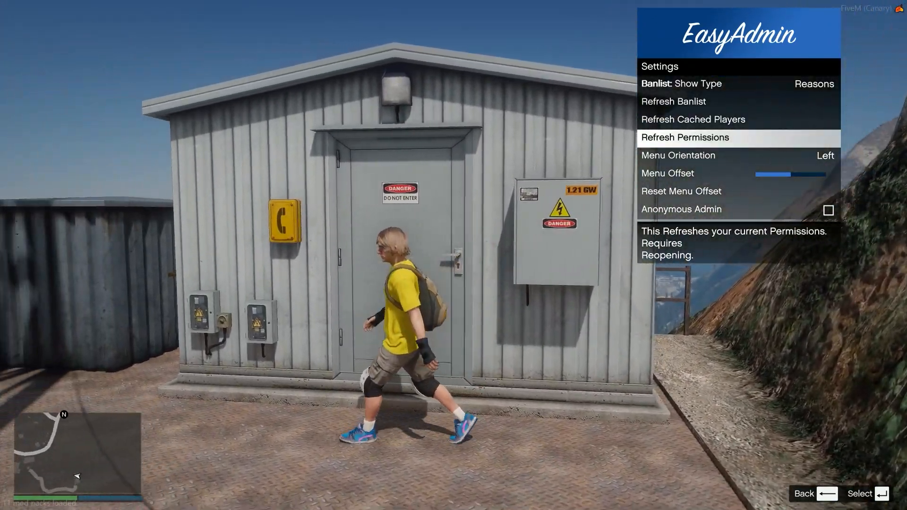